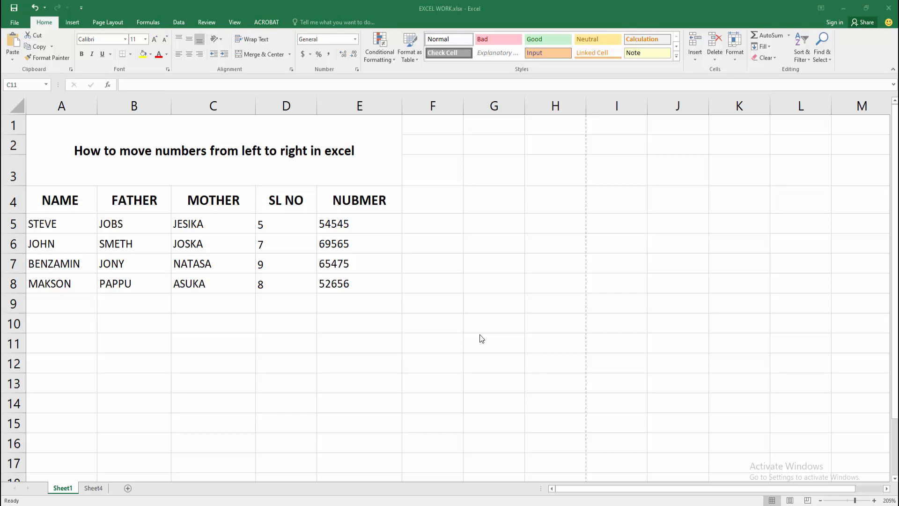
mouse_move(474, 296)
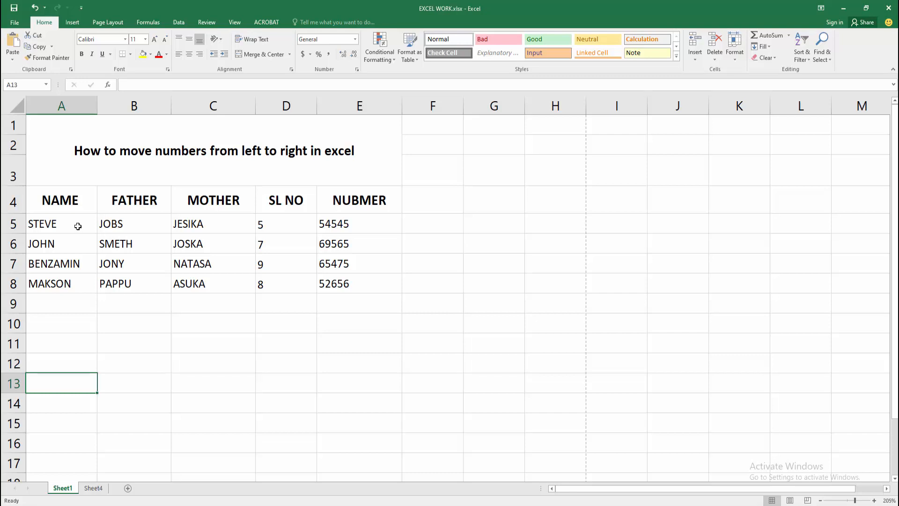
Step: Select the names and numbers in A5:E8 and right-align them
drag(78, 224, 376, 284)
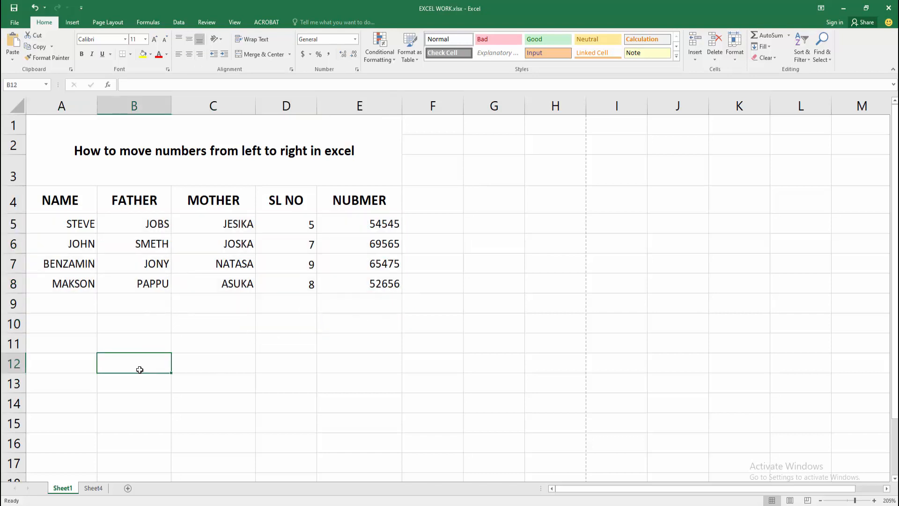
drag(61, 224, 311, 303)
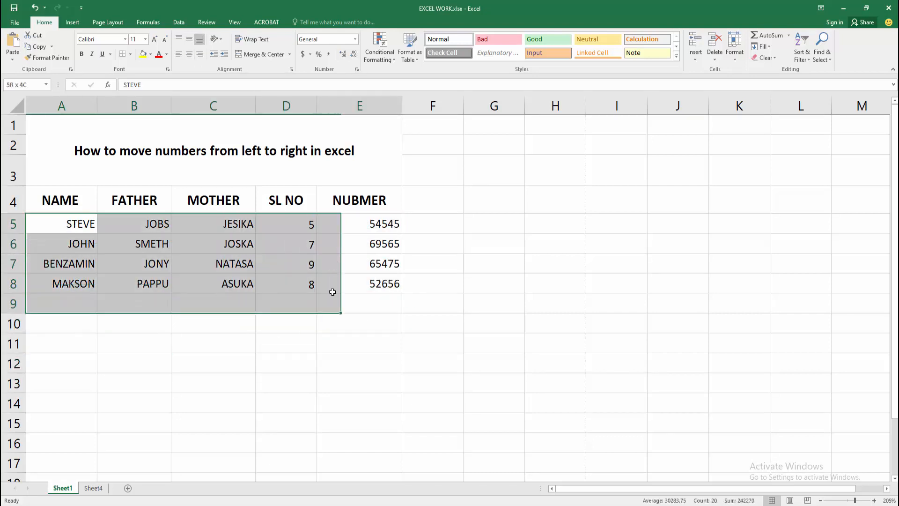
click(189, 53)
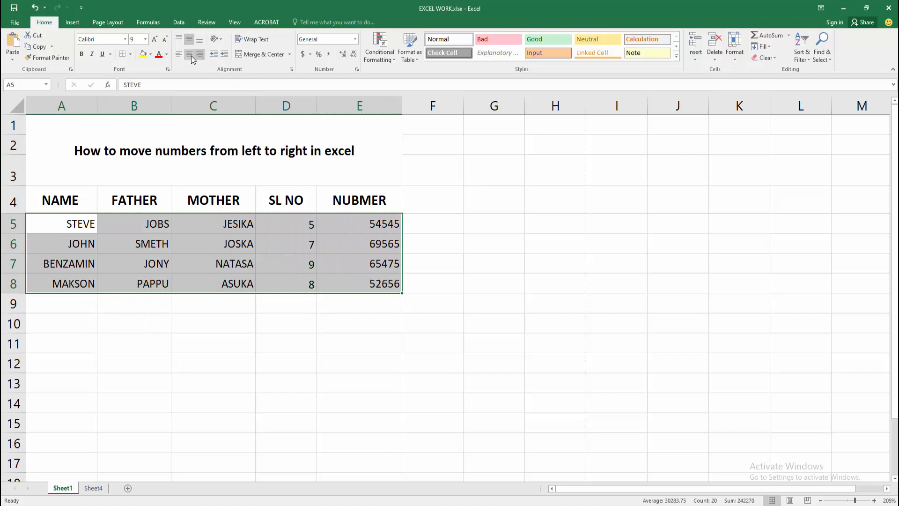